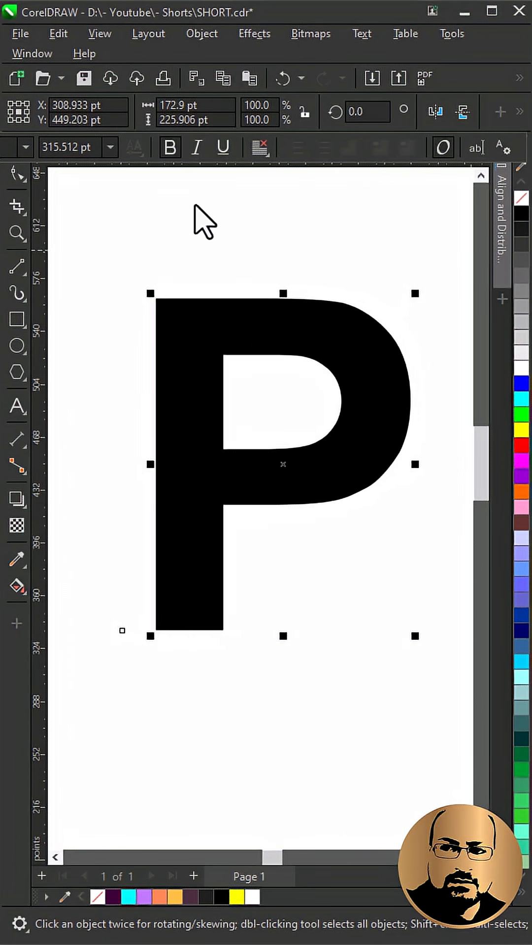
Convert the letter P to curves, show it as an outline, and draw dividing straight lines
{"action": "right_click", "coordinate": [283, 464]}
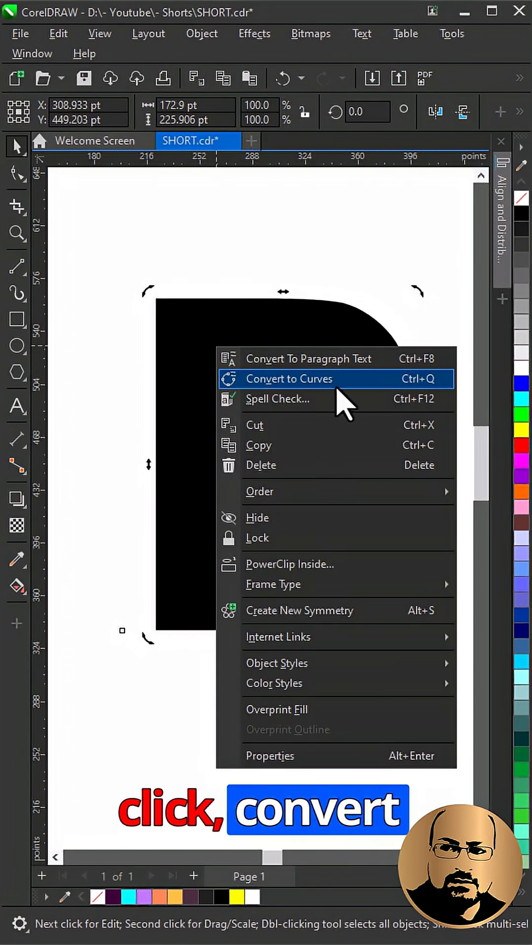
{"action": "left_click", "coordinate": [289, 379]}
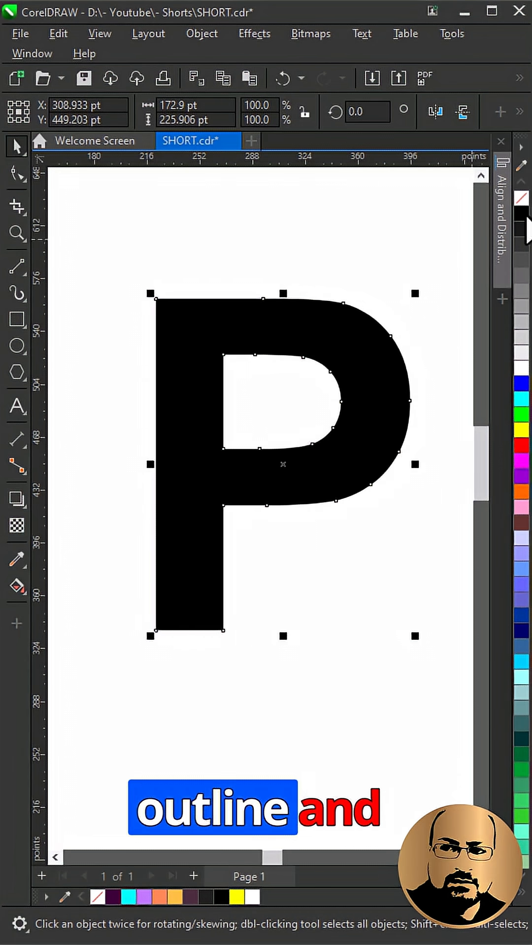
{"action": "left_click", "coordinate": [17, 267]}
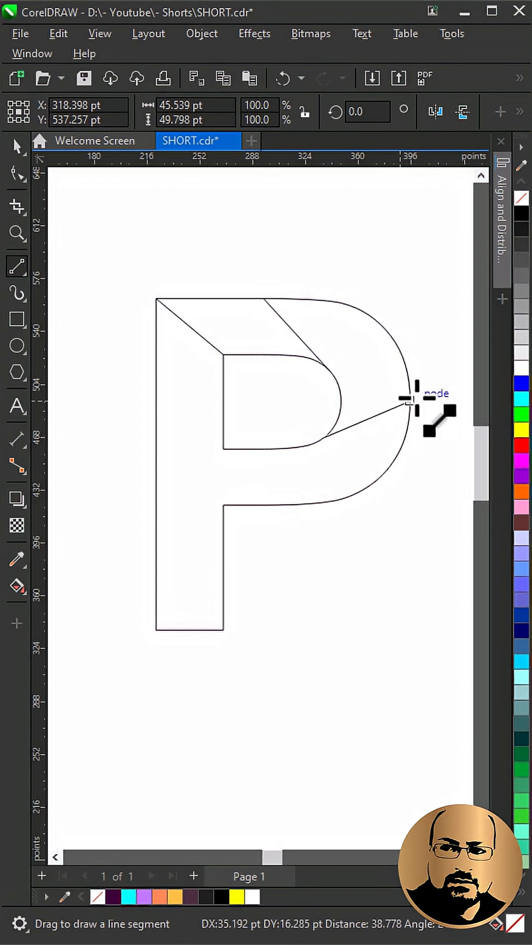
{"action": "left_click", "coordinate": [17, 164]}
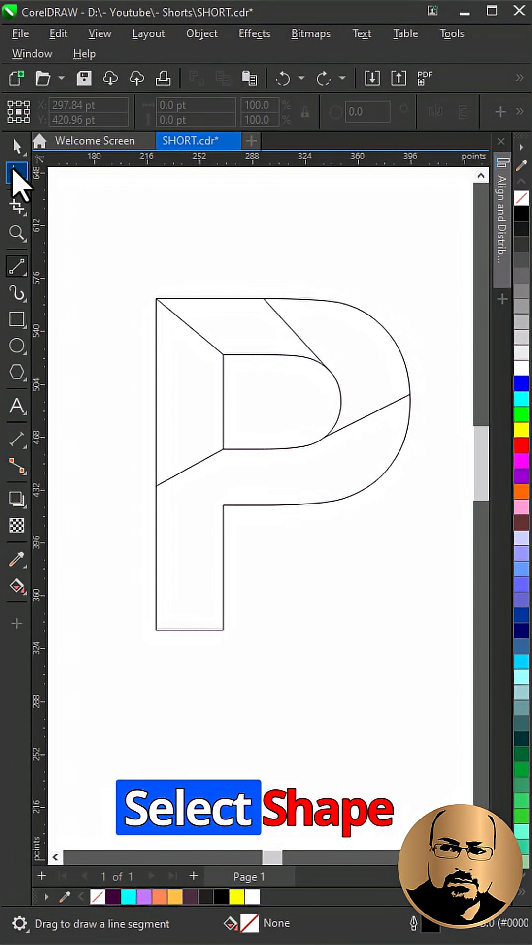
Bend the P's dividing lines into smooth curves and mirror the bottom curve piece horizontally
{"action": "right_click", "coordinate": [195, 463]}
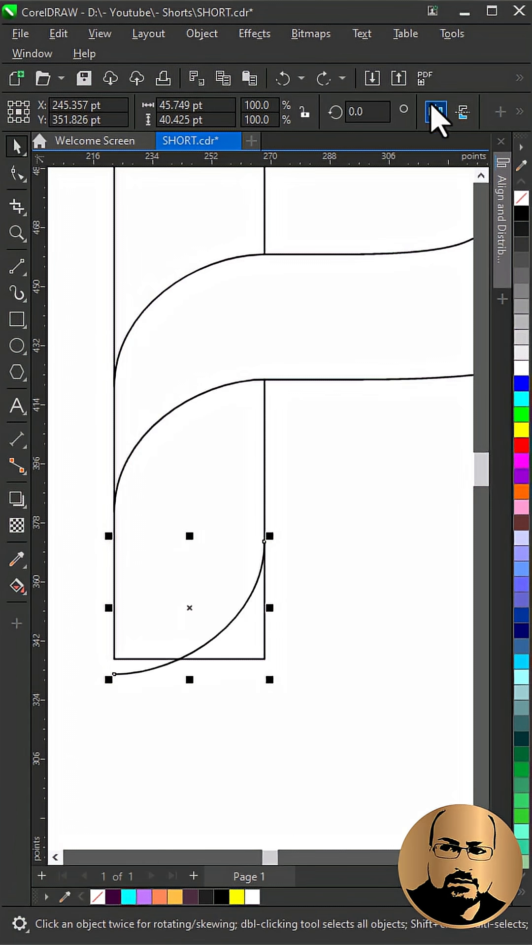
{"action": "left_click", "coordinate": [435, 111]}
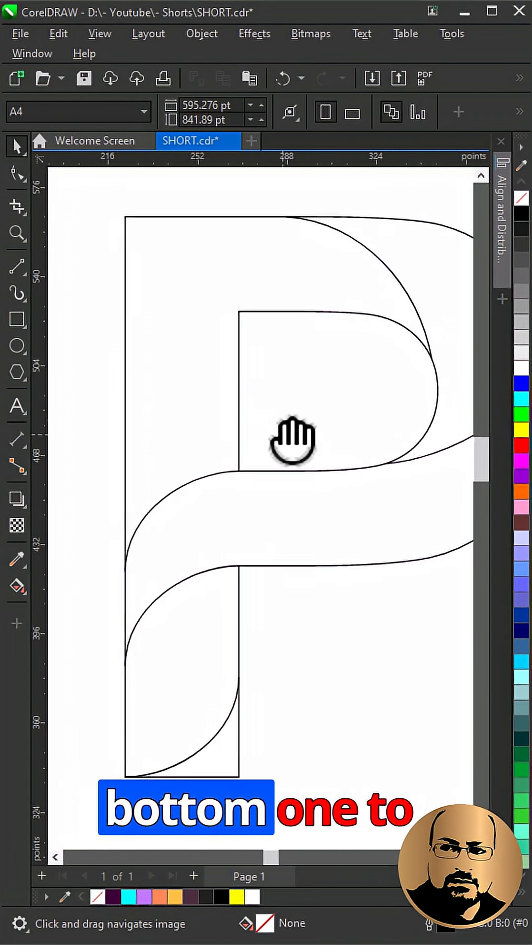
Copy the rotated bottom curve and snap the copy into the P's top-left corner
{"action": "right_click", "coordinate": [292, 443]}
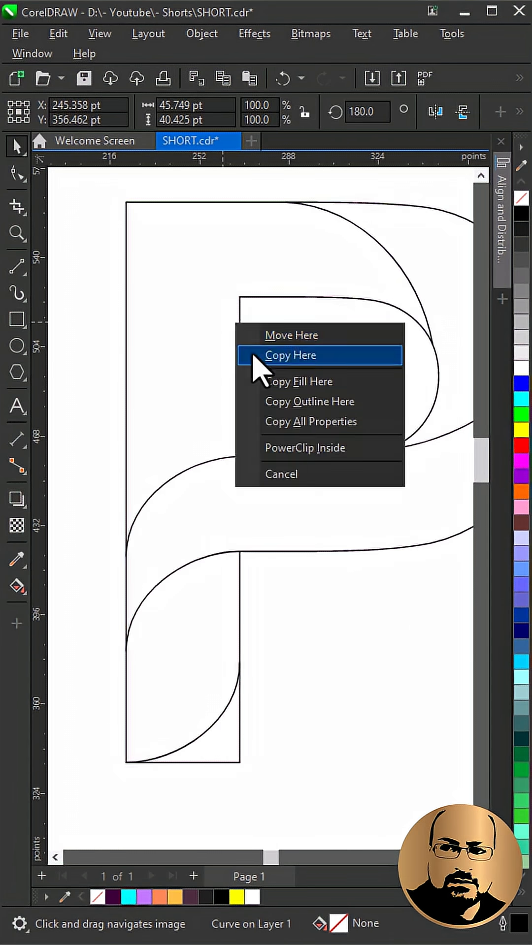
{"action": "left_click", "coordinate": [290, 354]}
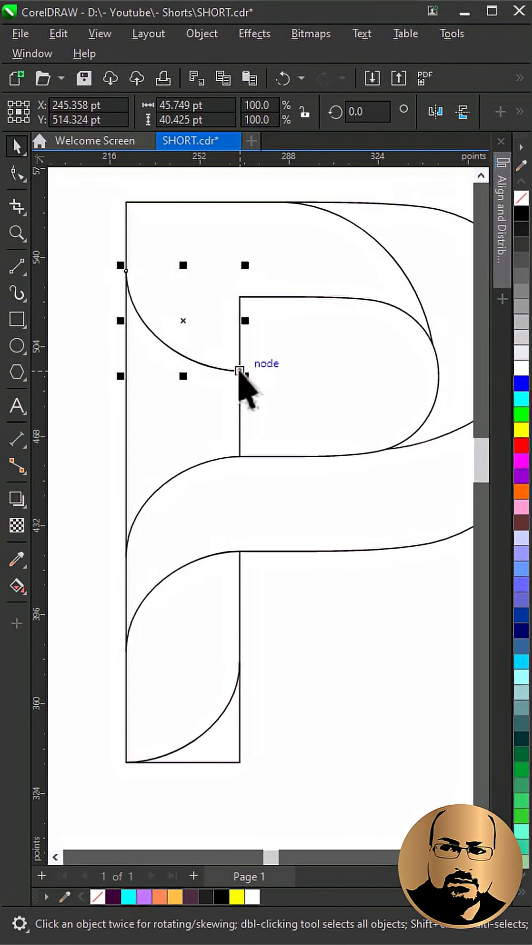
{"action": "left_click_drag", "start_coordinate": [238, 371], "coordinate": [127, 202]}
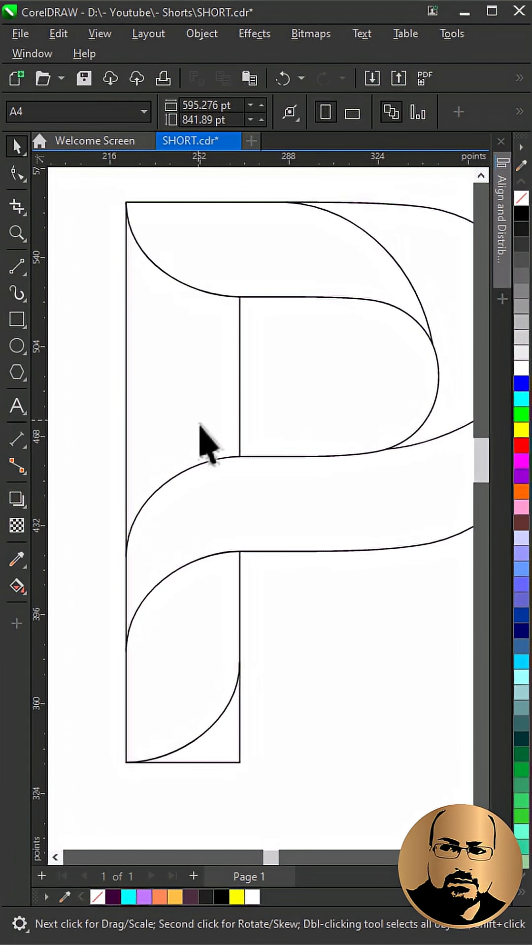
Smart Fill the enclosed ribbon regions of the P
{"action": "left_click", "coordinate": [17, 585]}
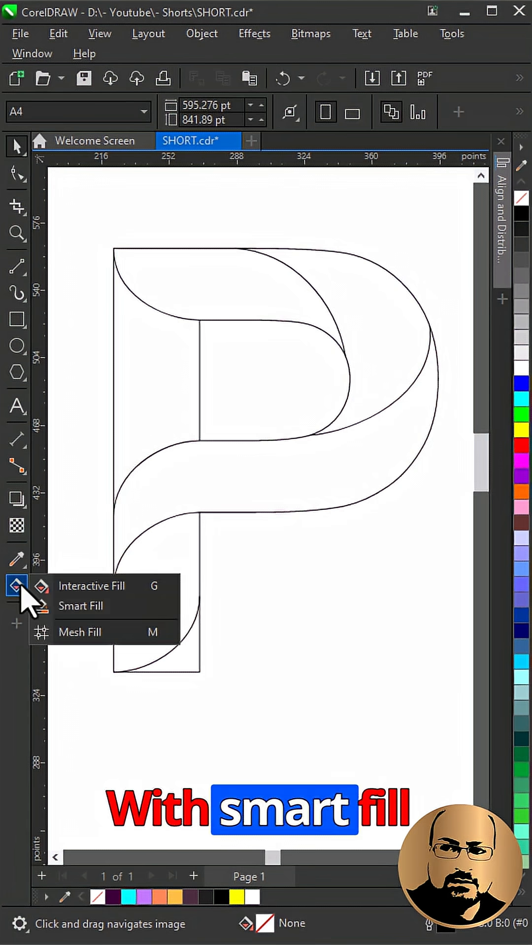
{"action": "left_click", "coordinate": [81, 606]}
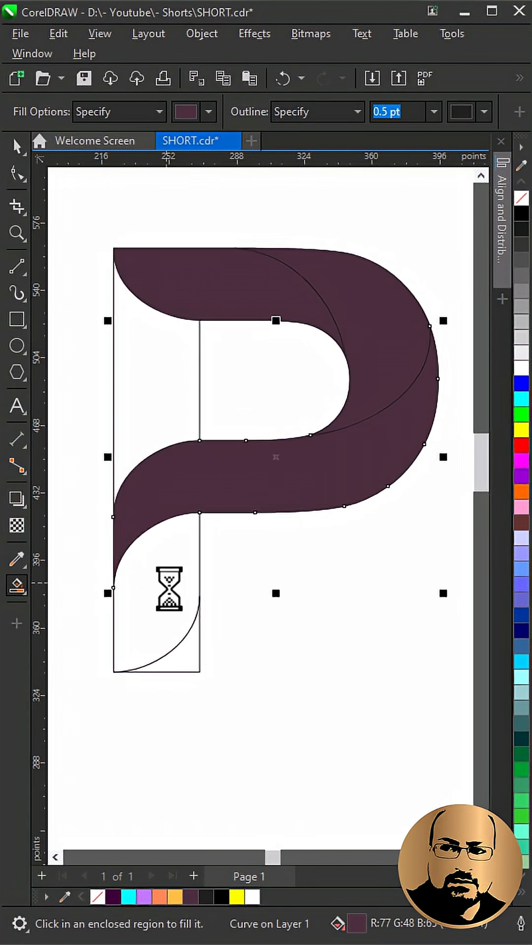
{"action": "left_click", "coordinate": [16, 585]}
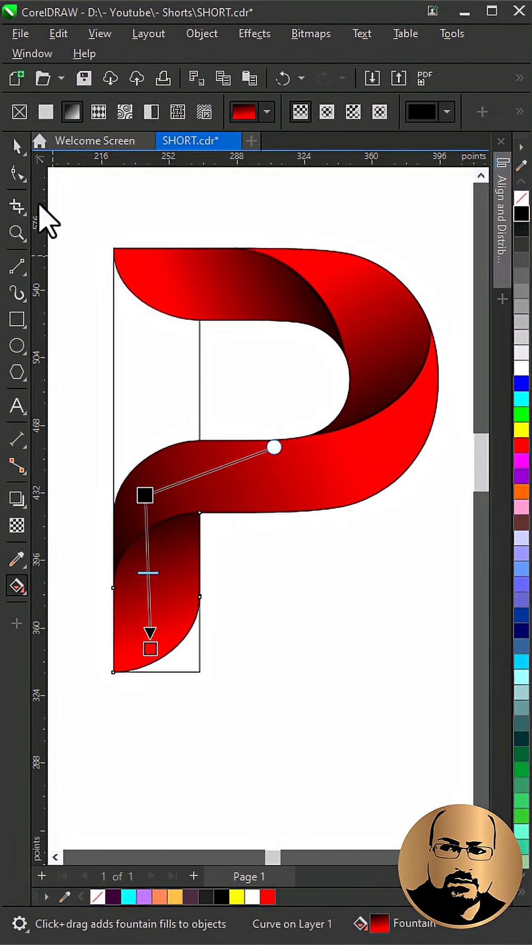
Select all the P's pieces and set their outline to No Color
{"action": "left_click", "coordinate": [17, 145]}
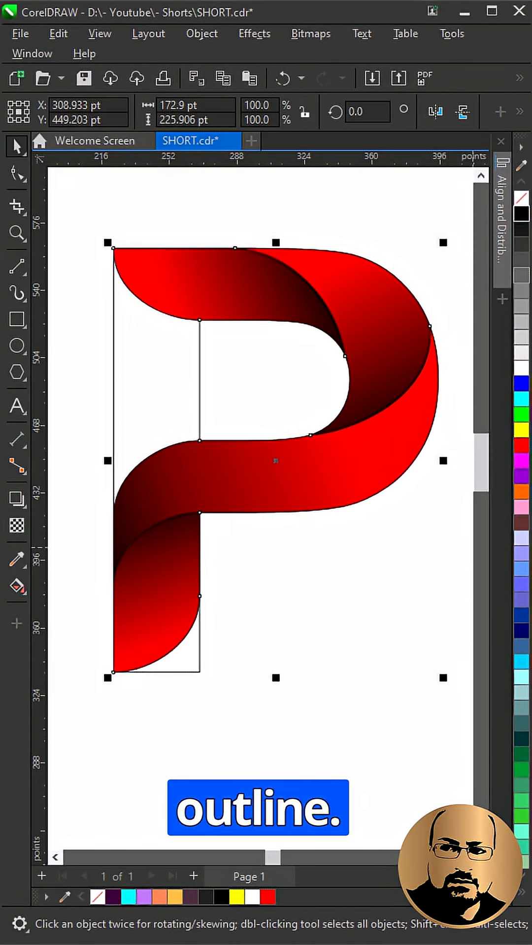
{"action": "left_click", "coordinate": [342, 663]}
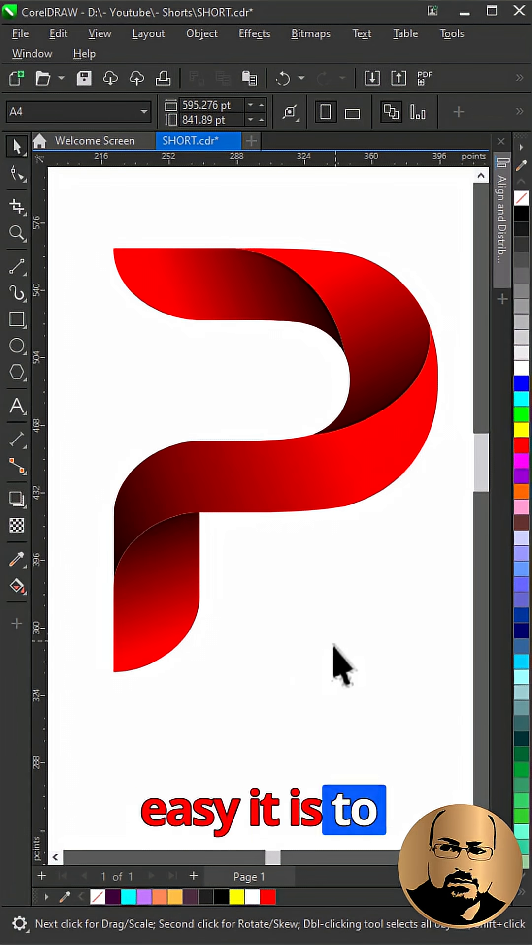